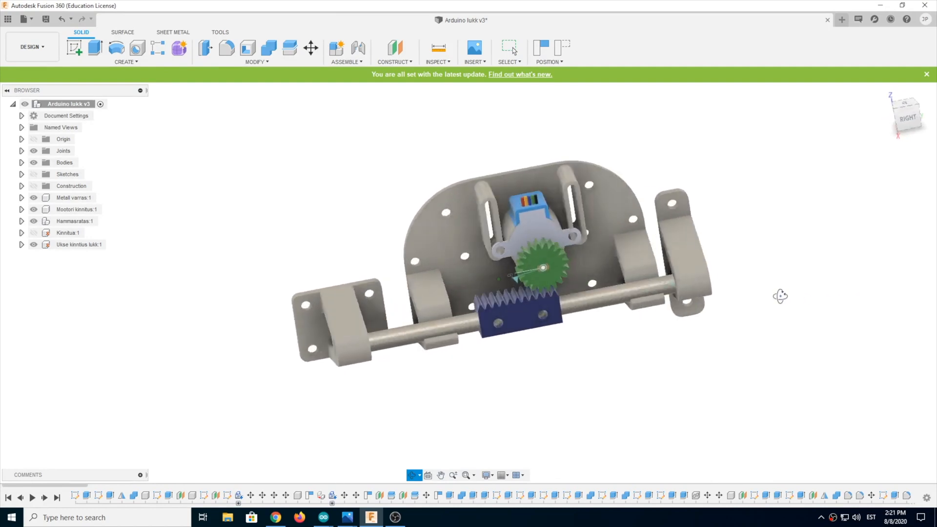
# Step: Orbit the lock assembly to a side view and back to front-on
pyautogui.moveTo(521, 270); pyautogui.dragTo(714, 303)
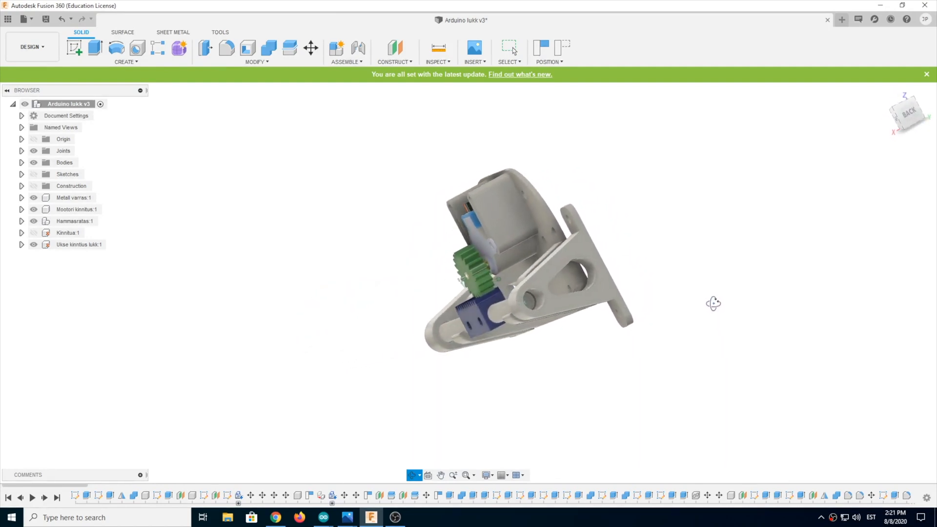
pyautogui.moveTo(714, 303); pyautogui.dragTo(679, 307)
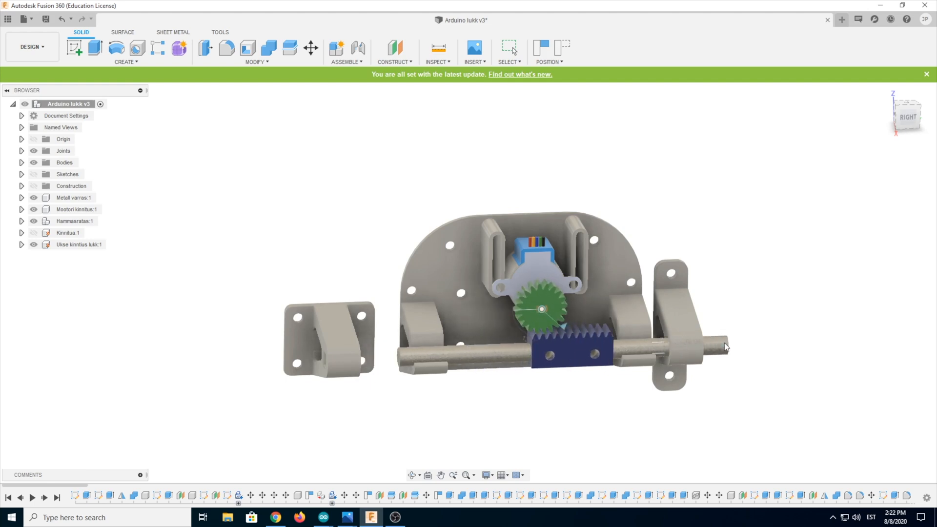
pyautogui.moveTo(725, 346); pyautogui.dragTo(676, 346)
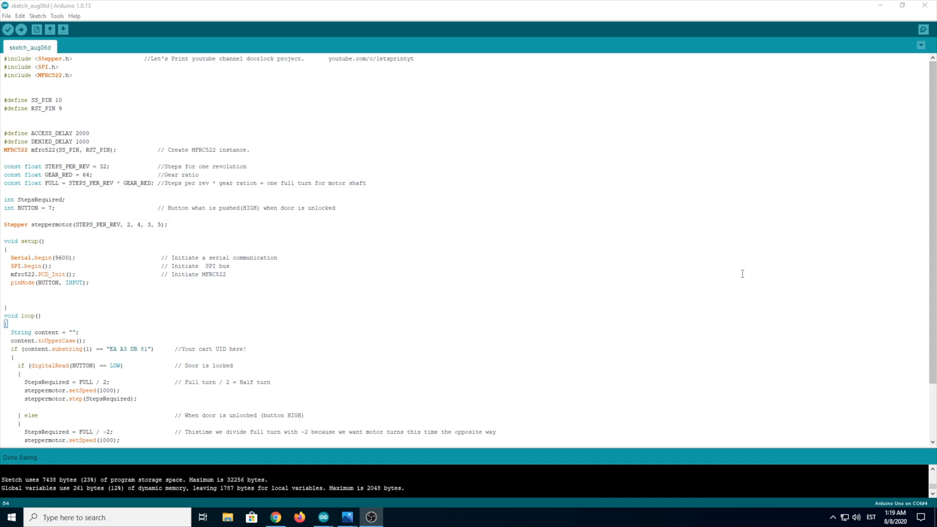
pyautogui.scroll(-3)
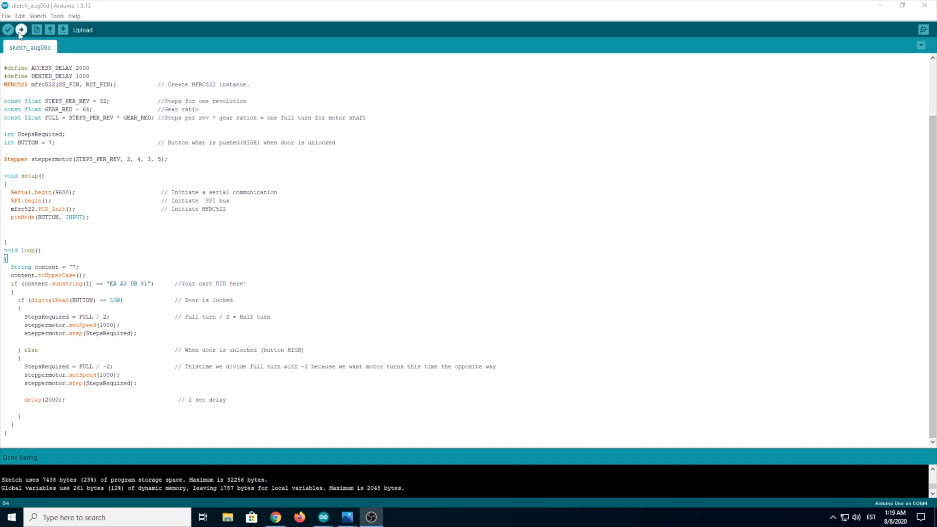
# Step: Compile the door lock sketch, reporting 7430 bytes of program storage used
pyautogui.click(20, 29)
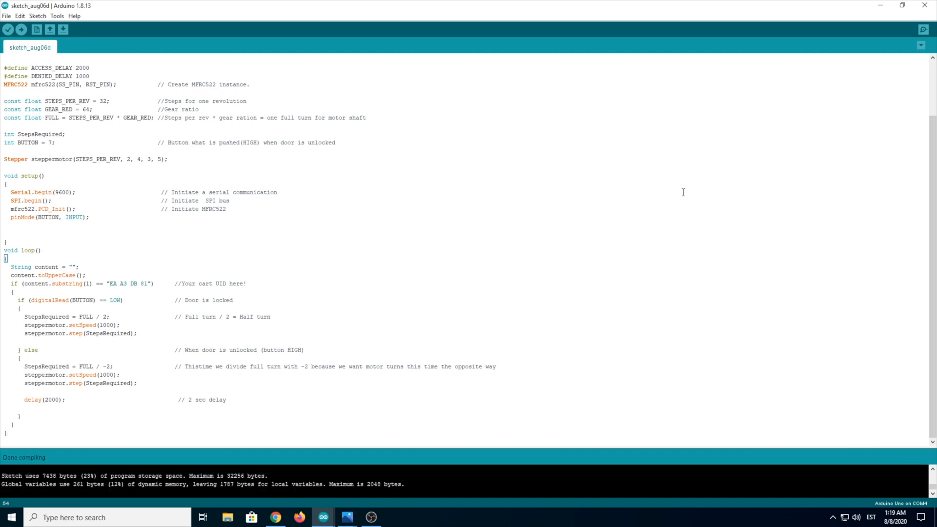